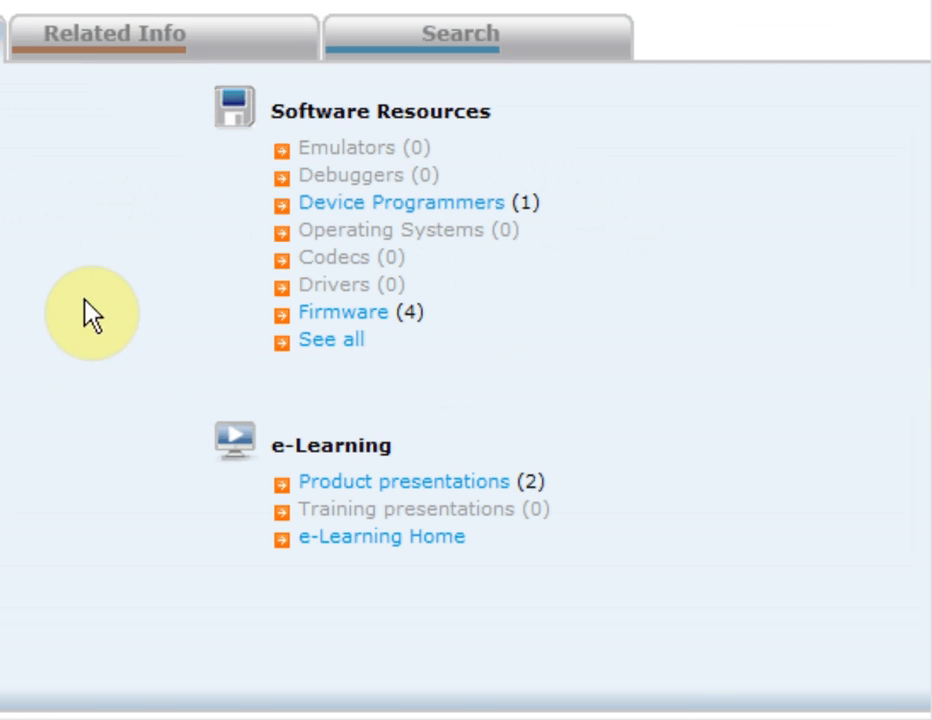
pyautogui.moveTo(343, 311)
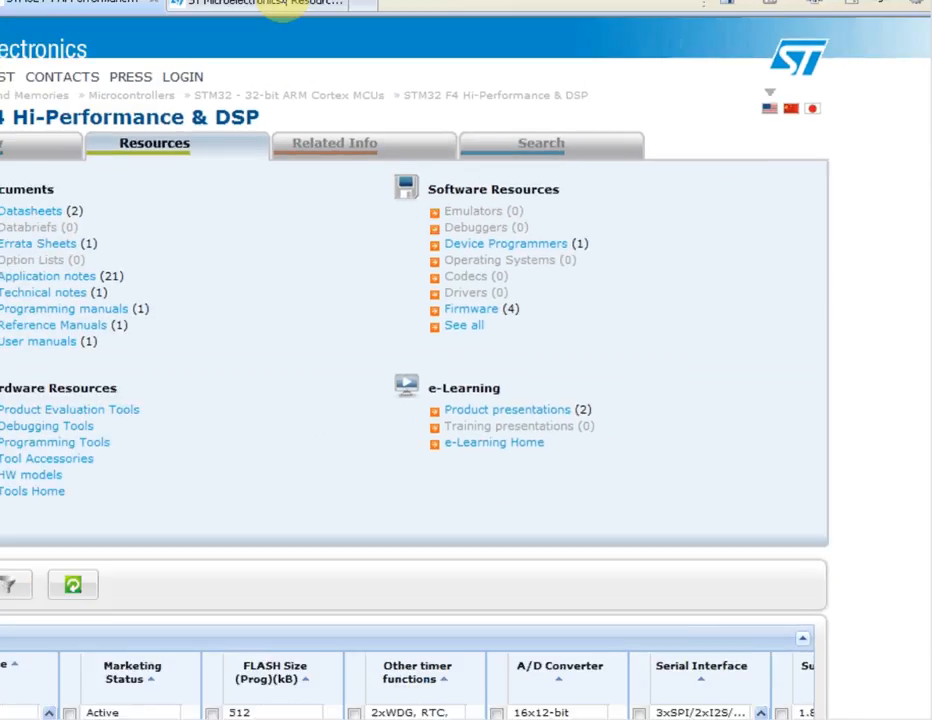
# Step: Follow the Firmware link to list the STM32F4 firmware packages
pyautogui.click(481, 308)
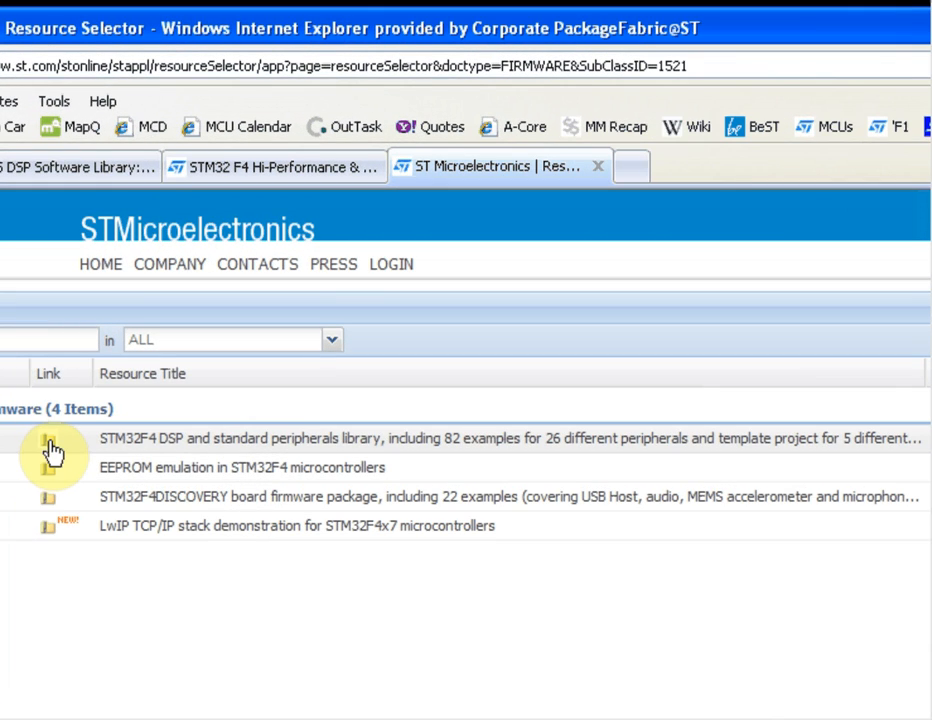
pyautogui.moveTo(52, 510)
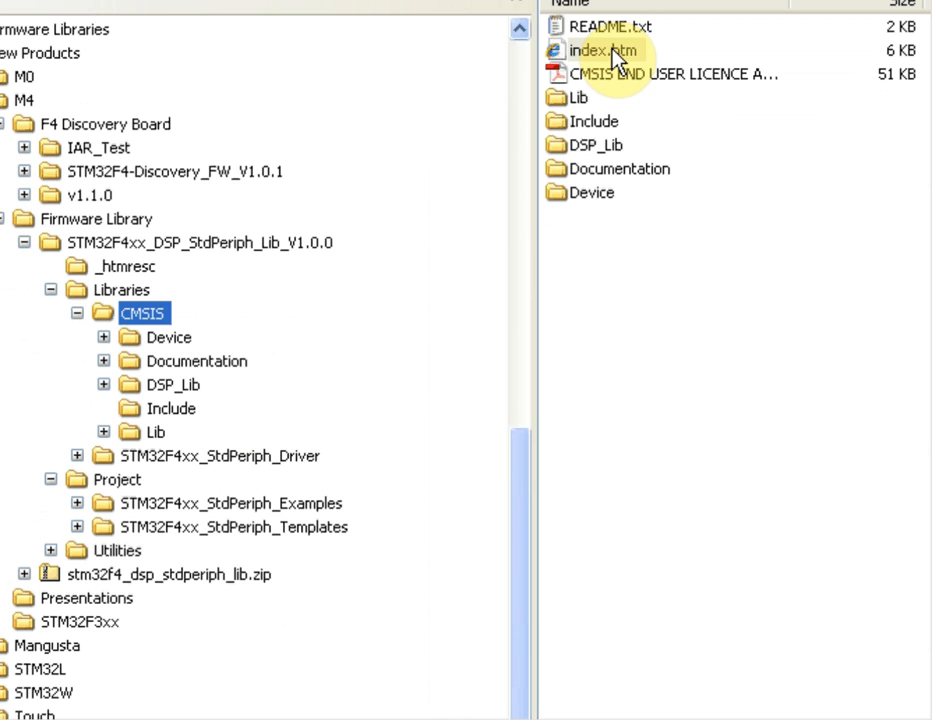
# Step: Open the CMSIS index.htm and go to the CMSIS DSP Software Library introduction
pyautogui.doubleClick(597, 50)
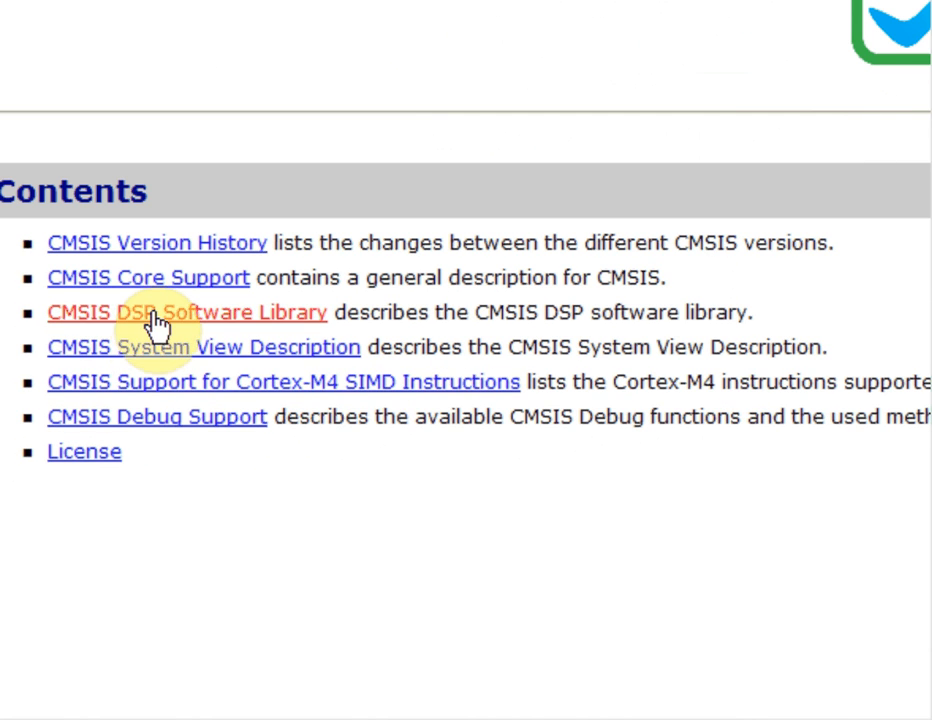
pyautogui.click(185, 312)
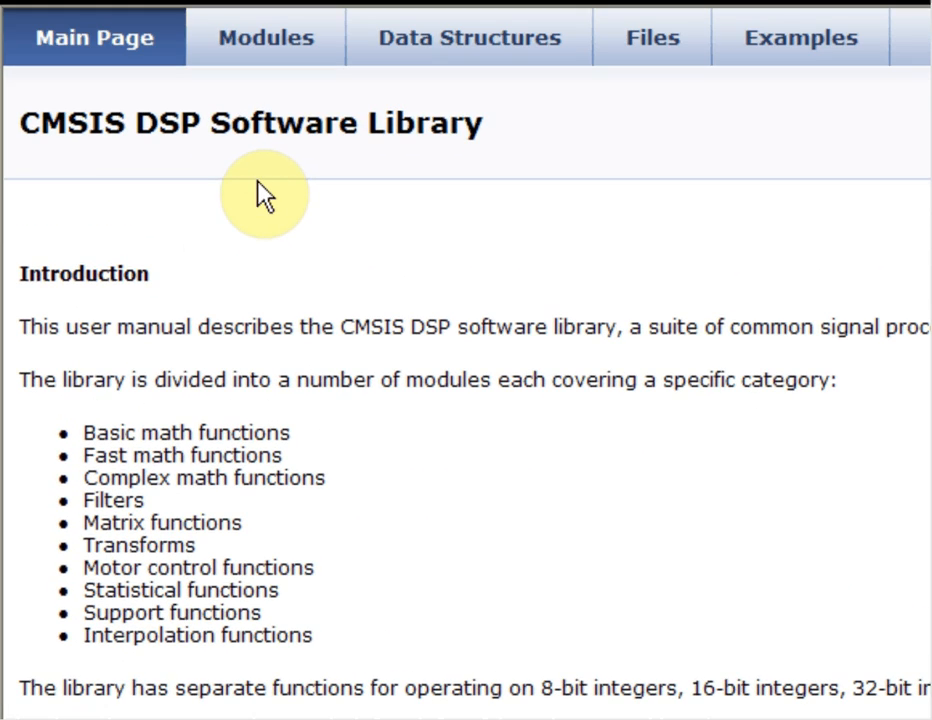
pyautogui.moveTo(265, 37)
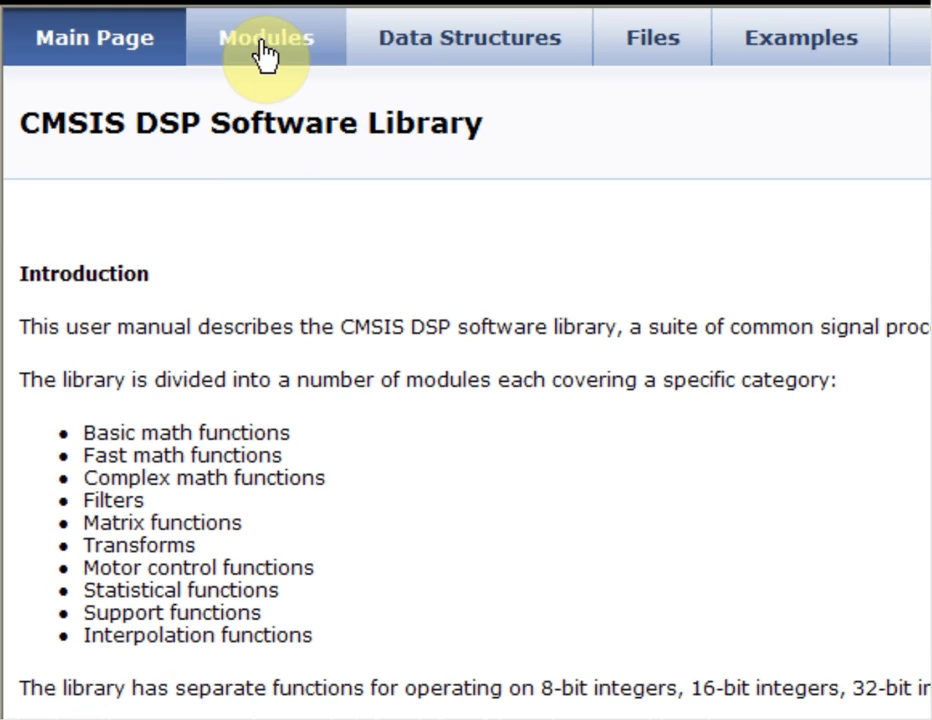
# Step: Show the Modules page and scroll down to the Examples section
pyautogui.click(265, 37)
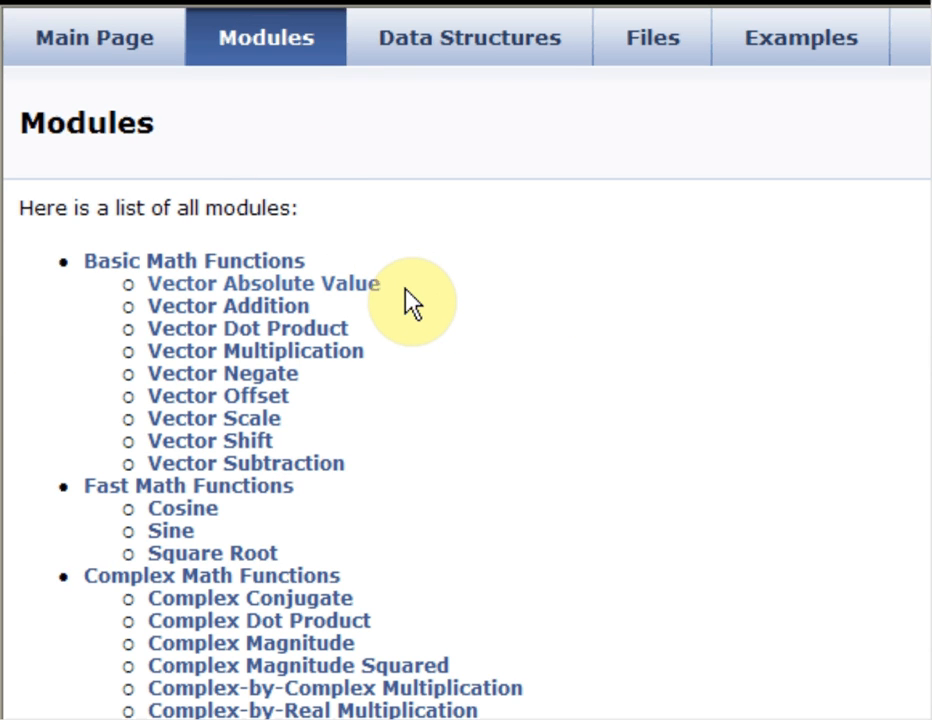
pyautogui.moveTo(380, 475)
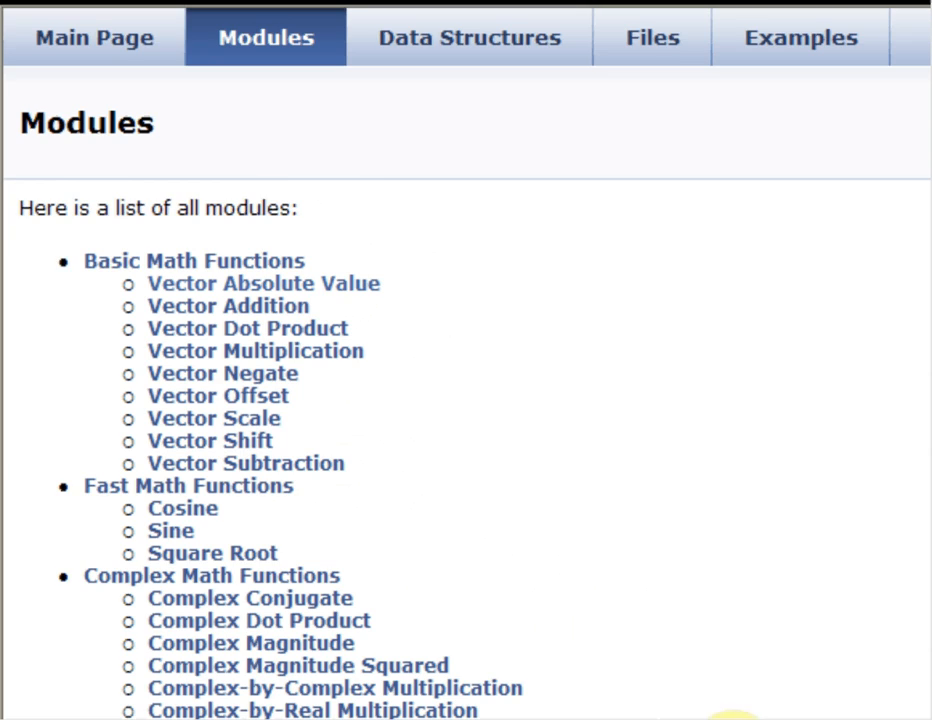
pyautogui.scroll(-3)
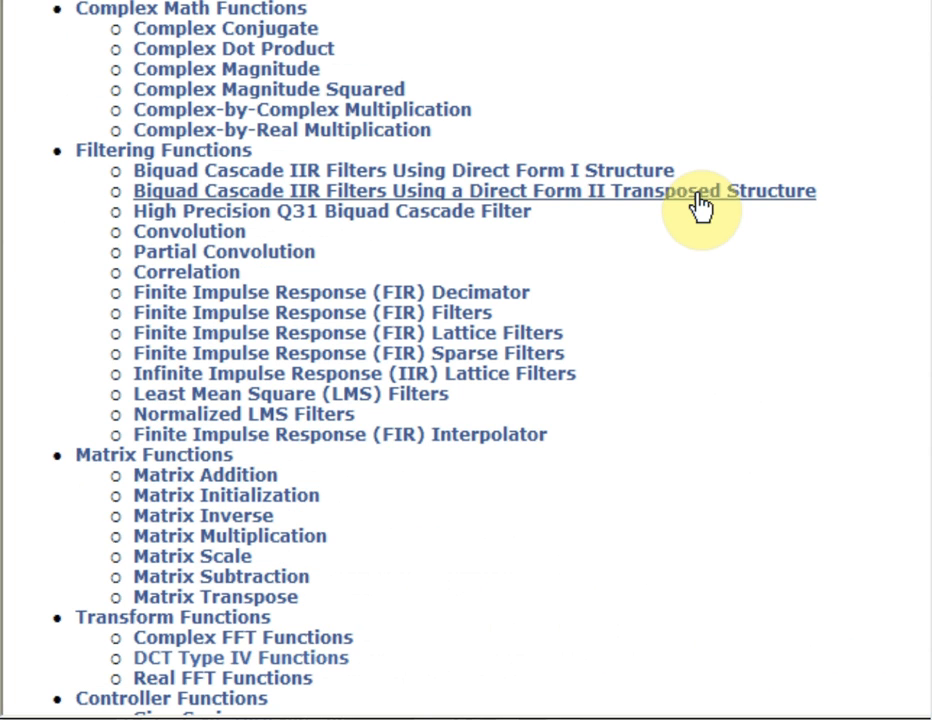
pyautogui.scroll(-3)
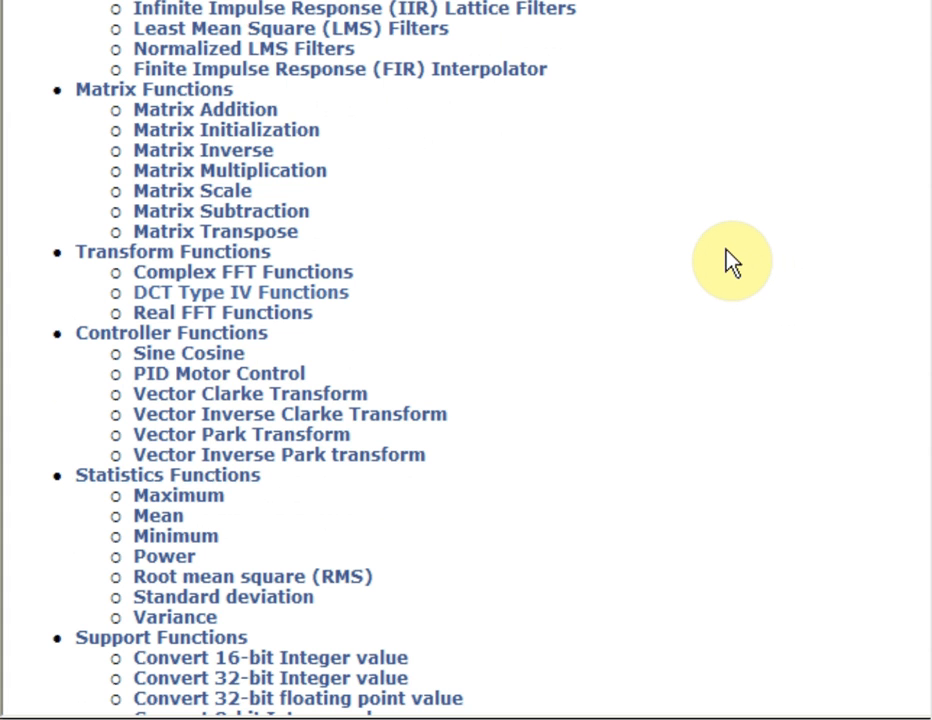
pyautogui.scroll(-3)
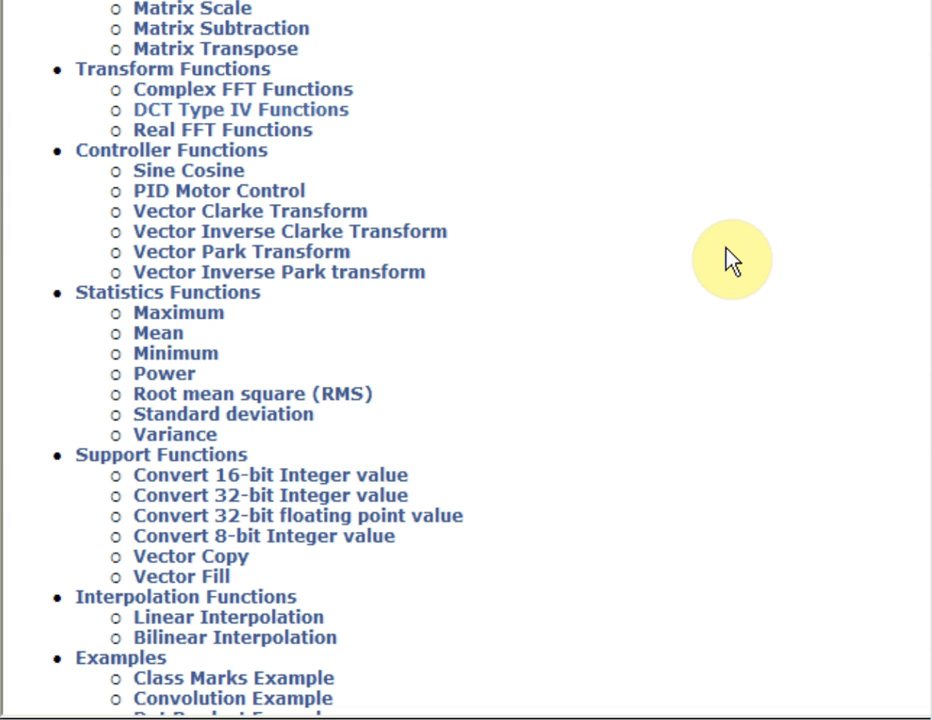
pyautogui.moveTo(703, 250)
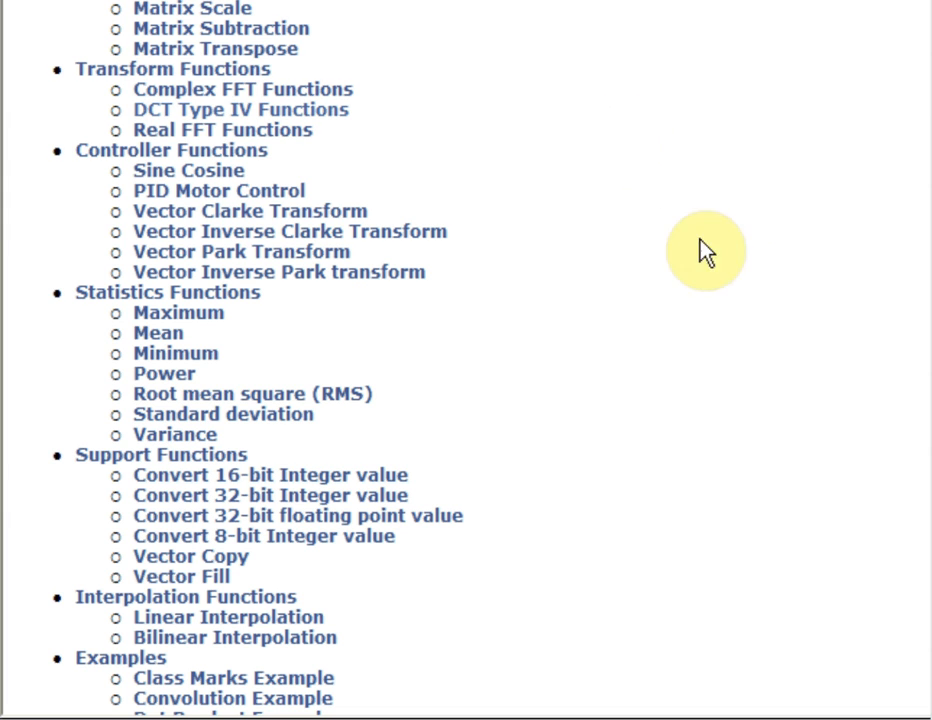
pyautogui.scroll(-3)
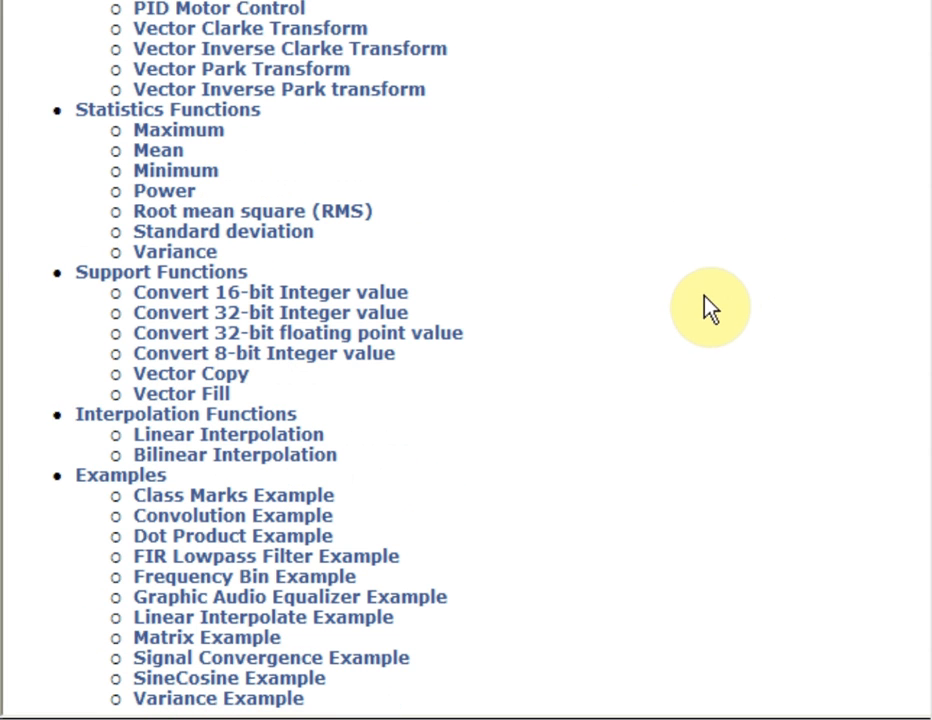
pyautogui.moveTo(347, 290)
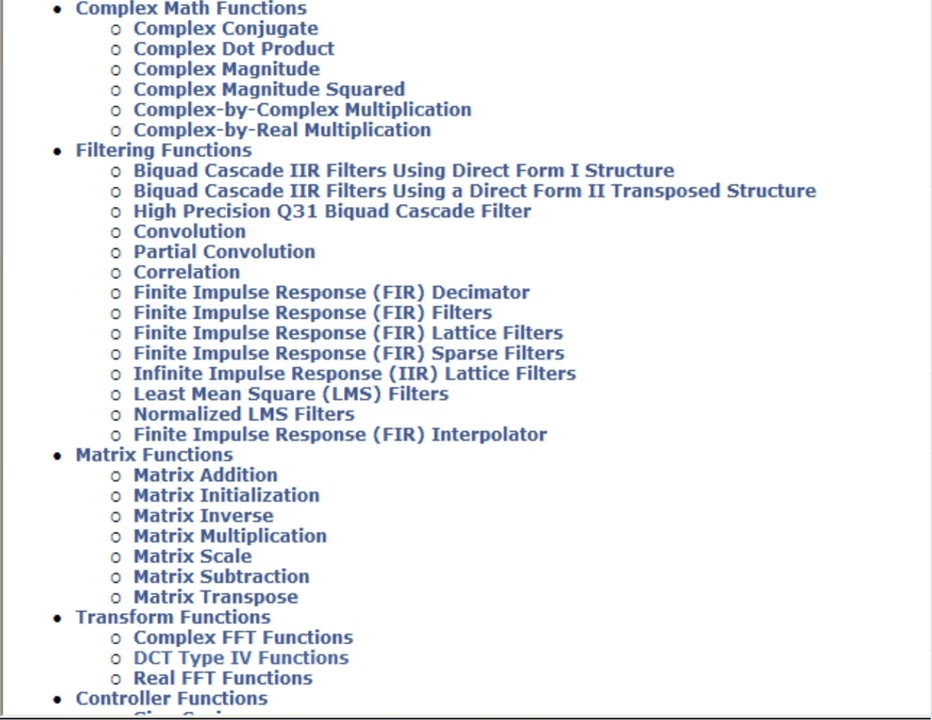
# Step: View the Graphic Audio Equalizer Example source, arm_graphic_equalizer_example_q31.c
pyautogui.click(714, 26)
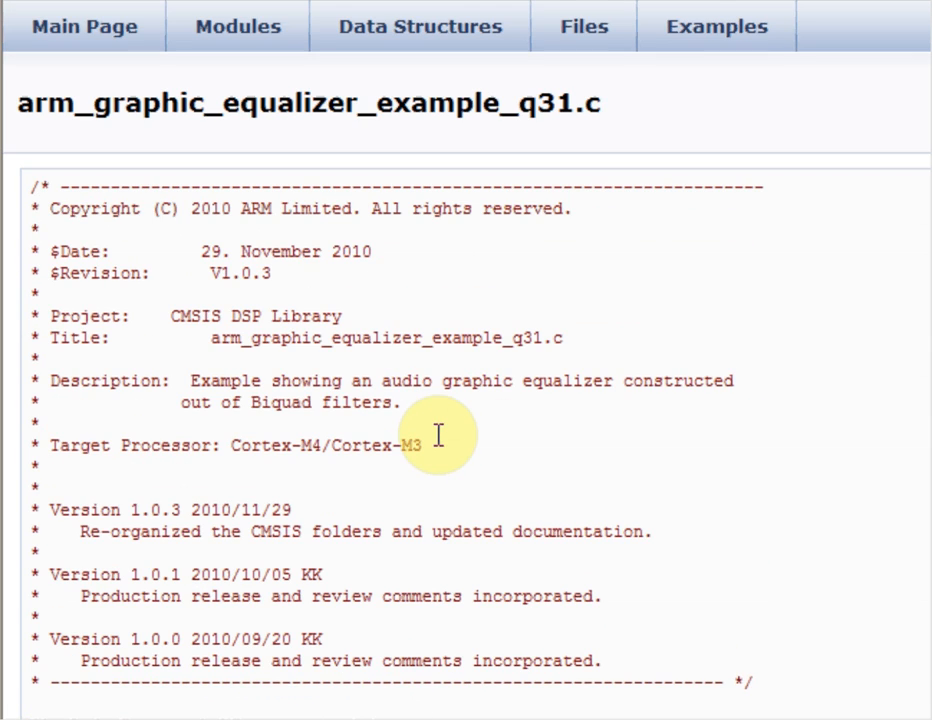
pyautogui.scroll(-3)
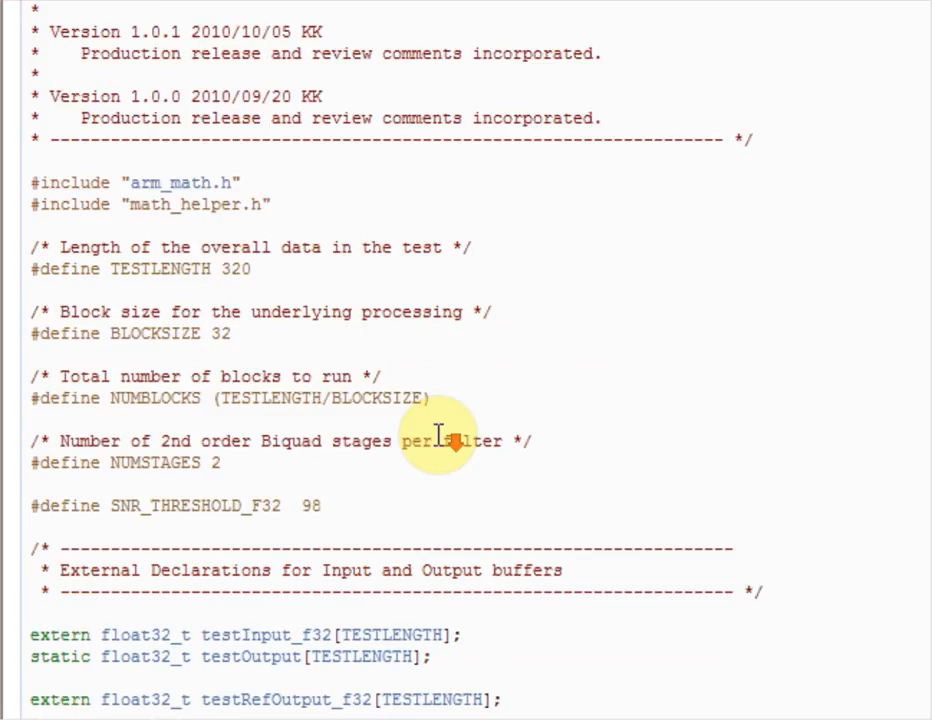
pyautogui.scroll(-3)
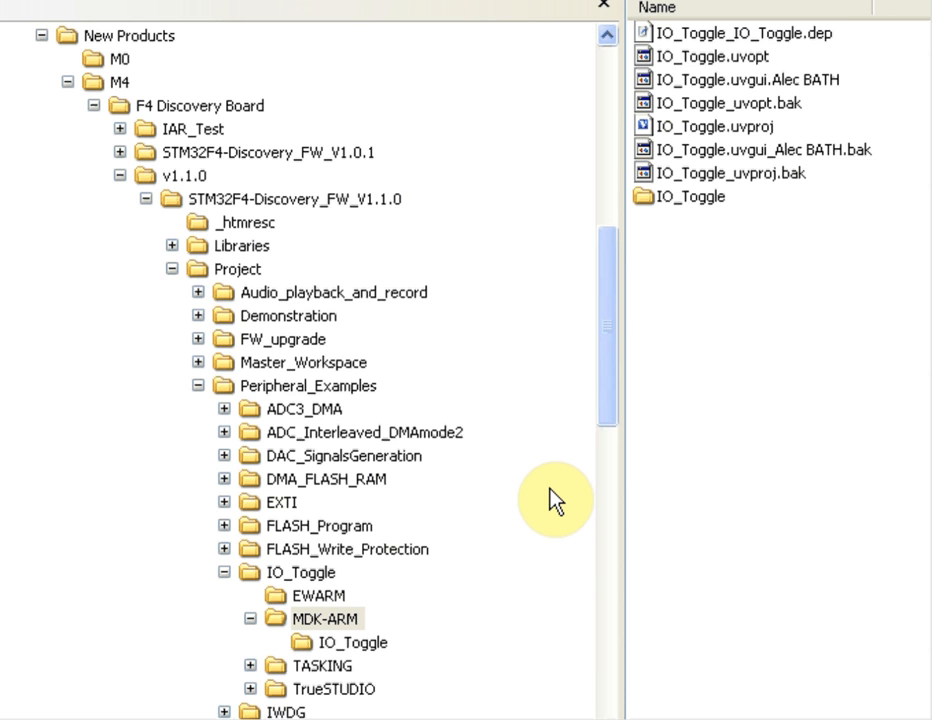
# Step: Browse to the CMSIS DSP_Lib Lib ARM folder of arm_cortex math libraries
pyautogui.click(321, 618)
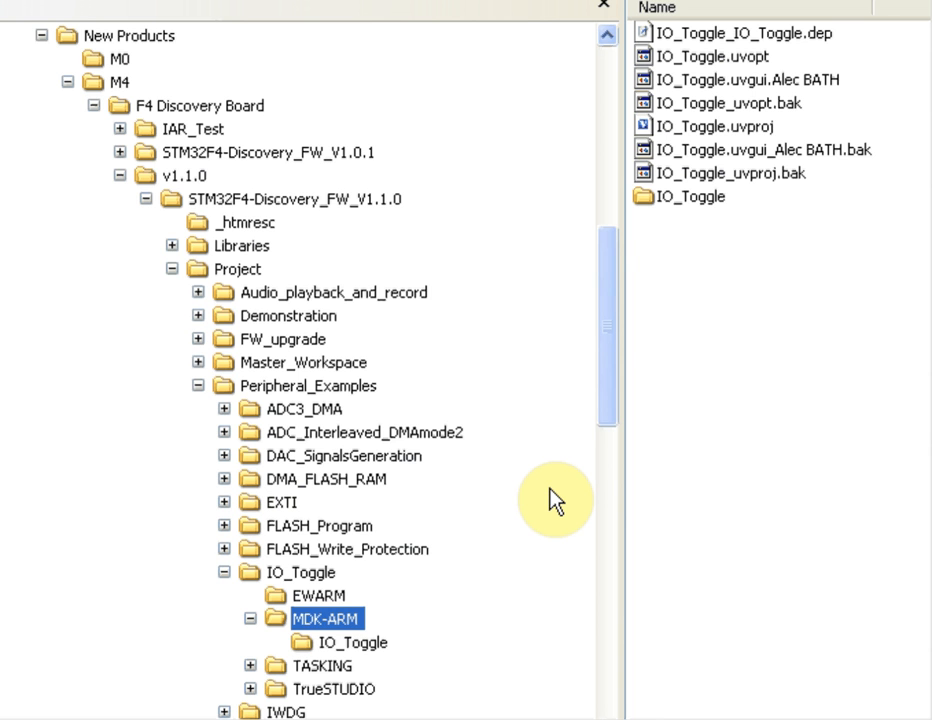
pyautogui.scroll(-3)
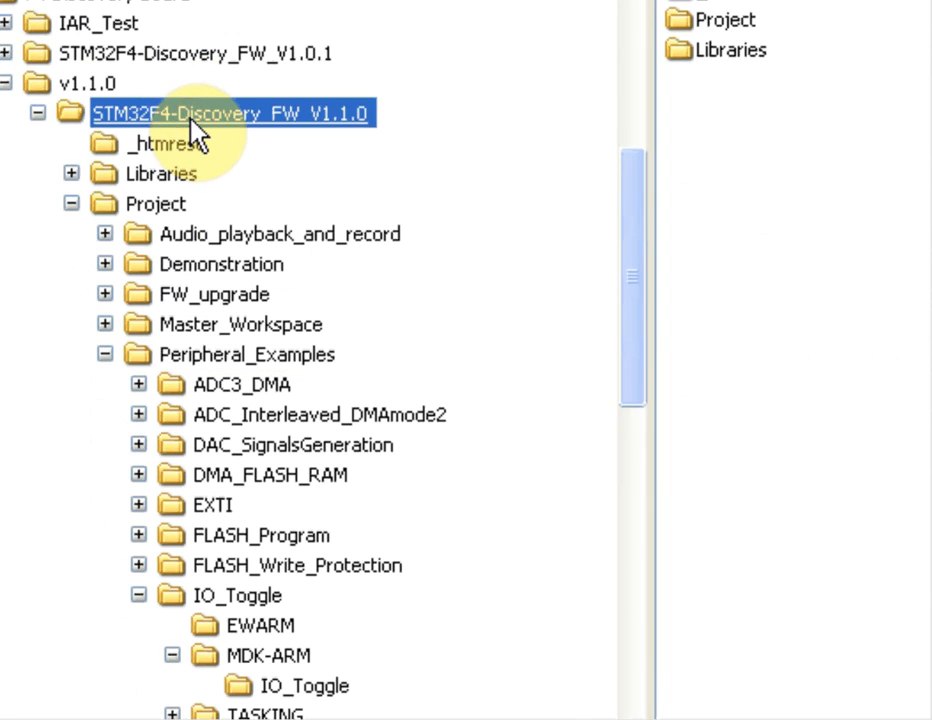
pyautogui.click(263, 654)
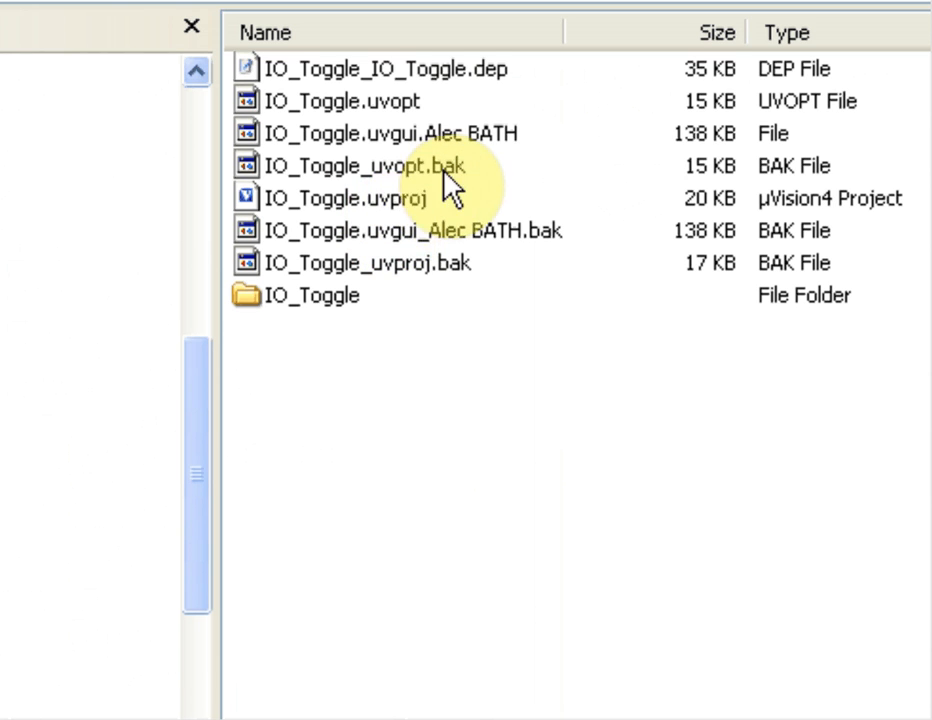
pyautogui.click(350, 197)
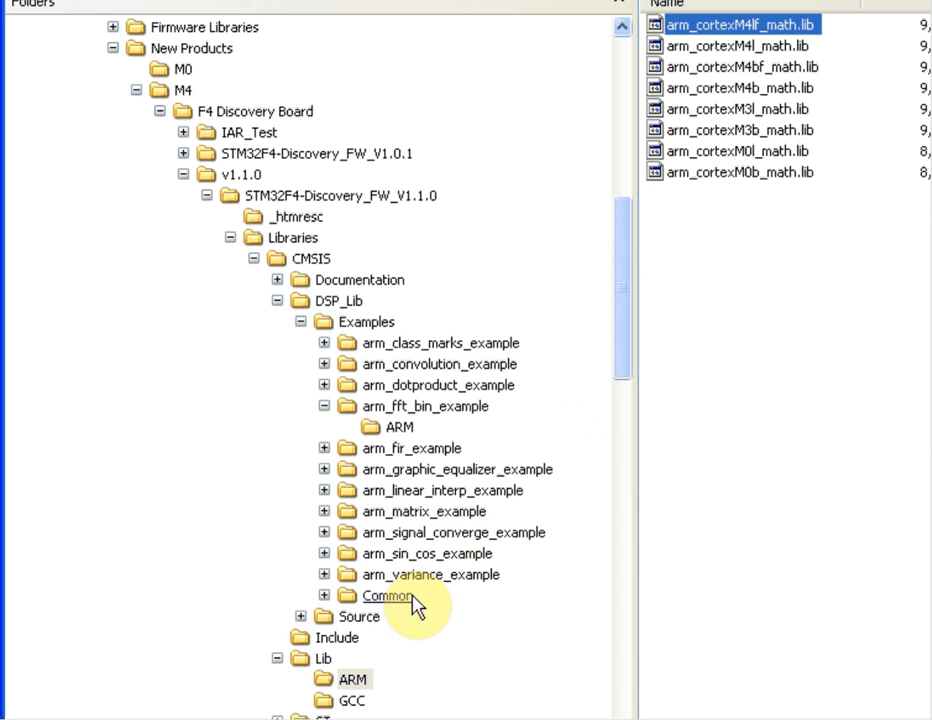
pyautogui.moveTo(356, 687)
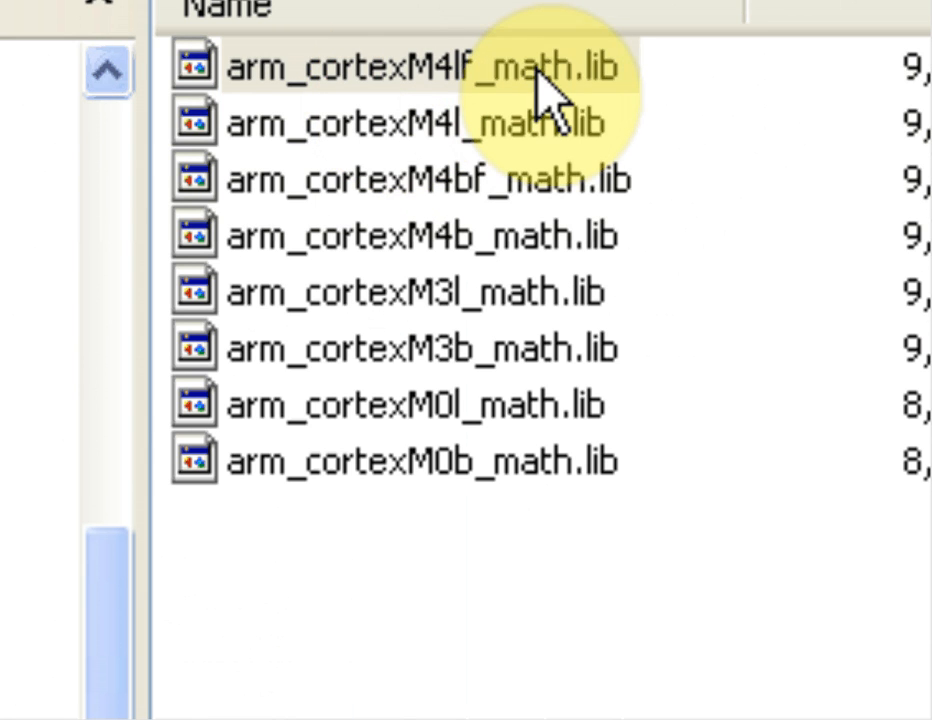
# Step: Select the Cortex-M4 FPU math library, then arm_fft_bin_example_f32.c and arm_fft_bin_data.c
pyautogui.click(400, 66)
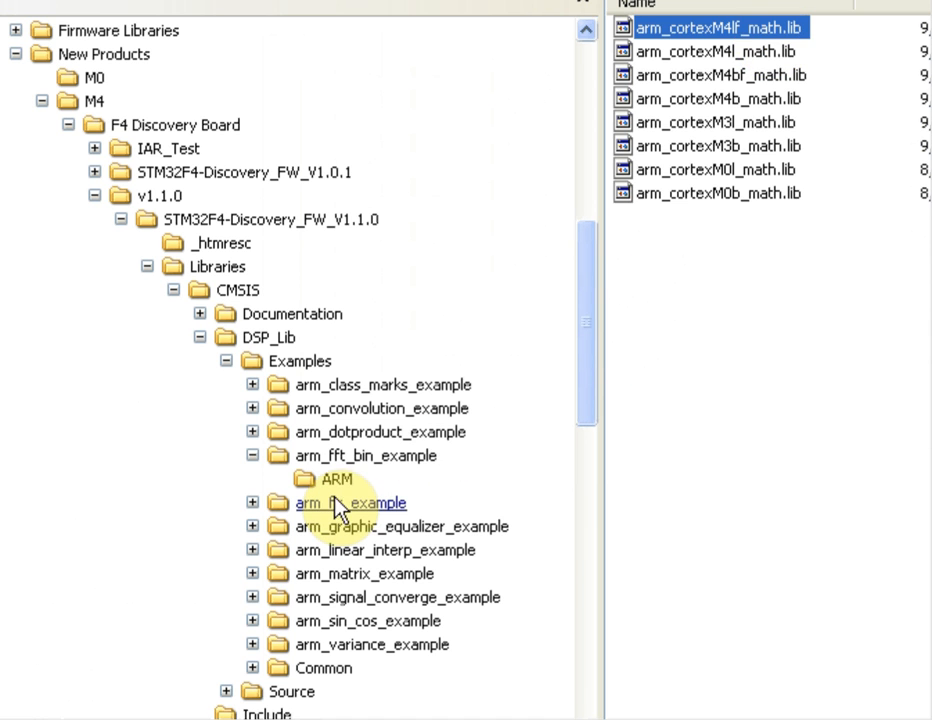
pyautogui.click(365, 455)
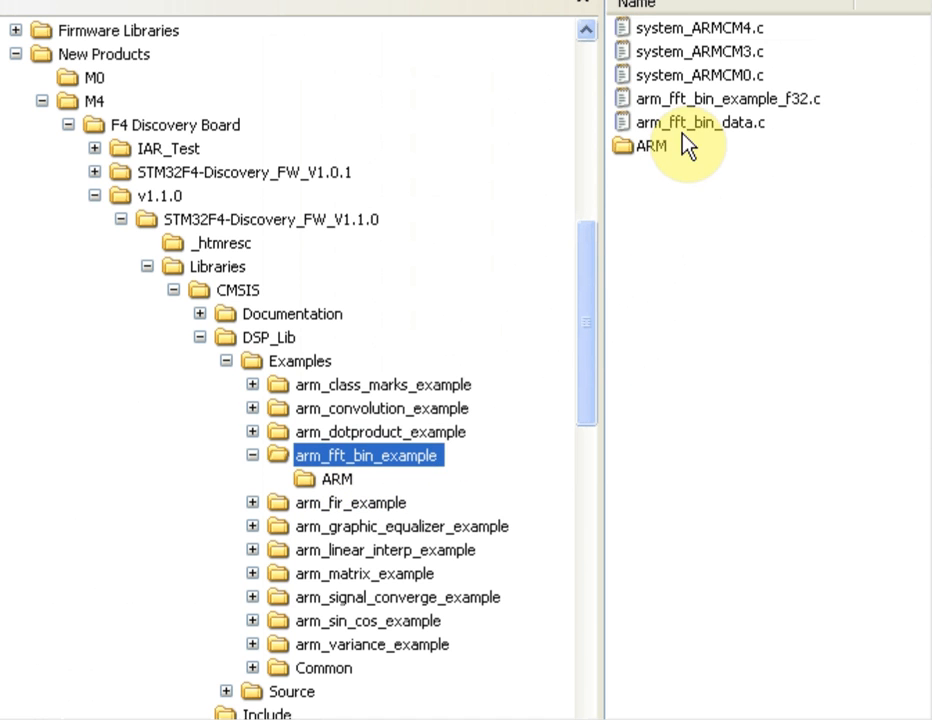
pyautogui.click(727, 98)
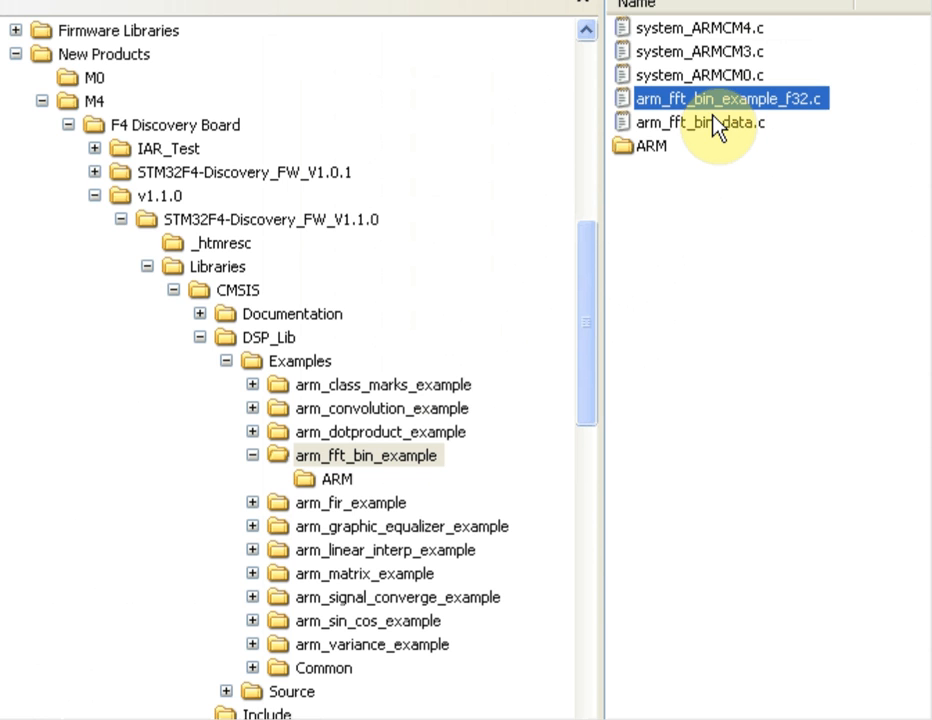
pyautogui.click(702, 122)
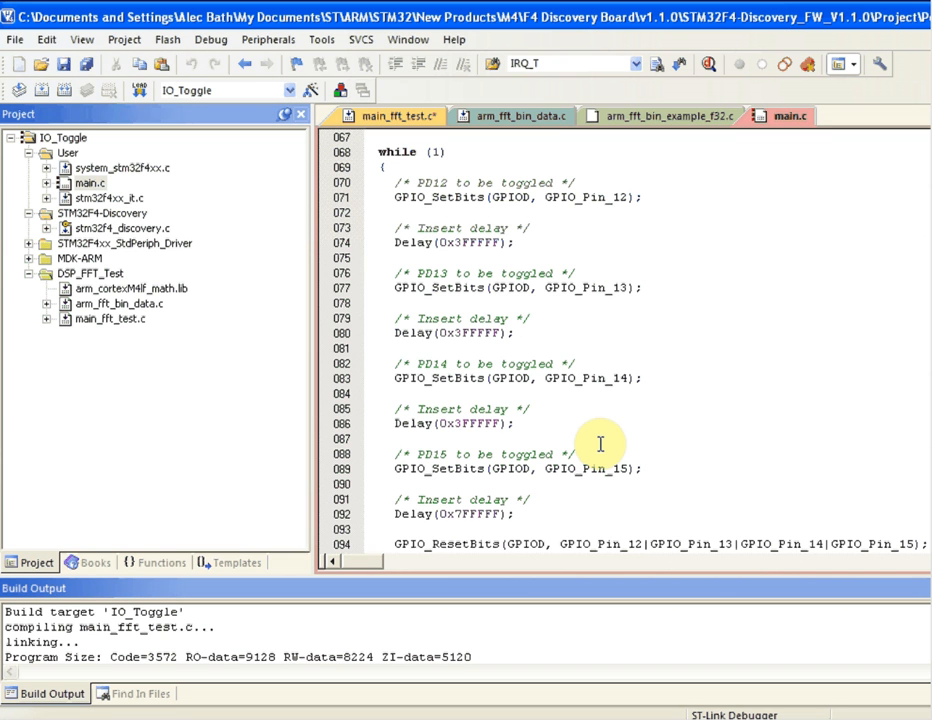
pyautogui.moveTo(535, 242)
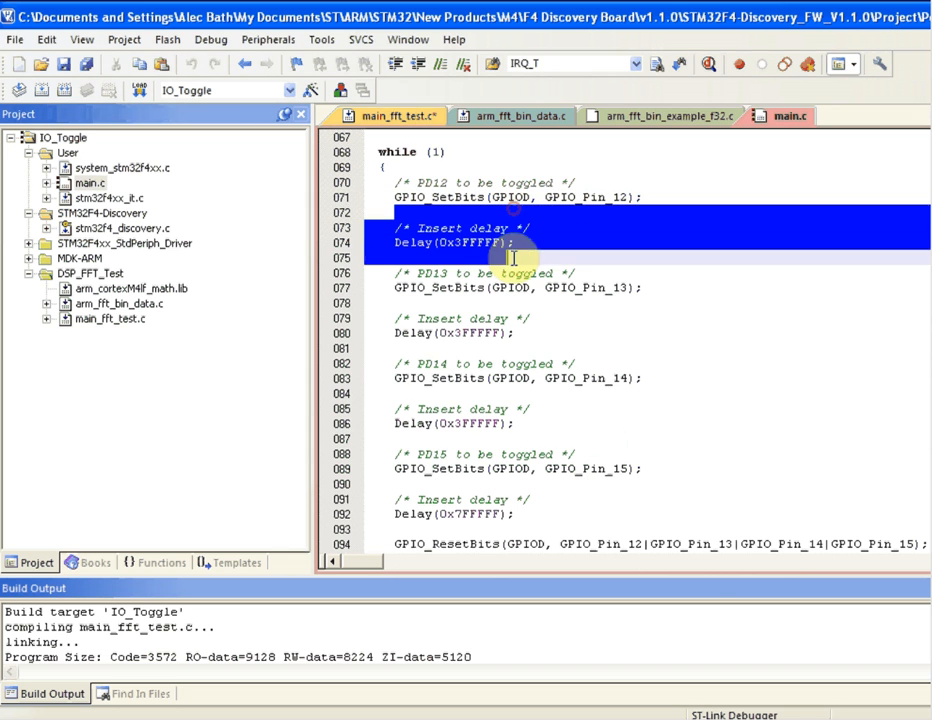
# Step: Select the first delay lines in main.c's toggle loop
pyautogui.moveTo(513, 272); pyautogui.dragTo(513, 514)
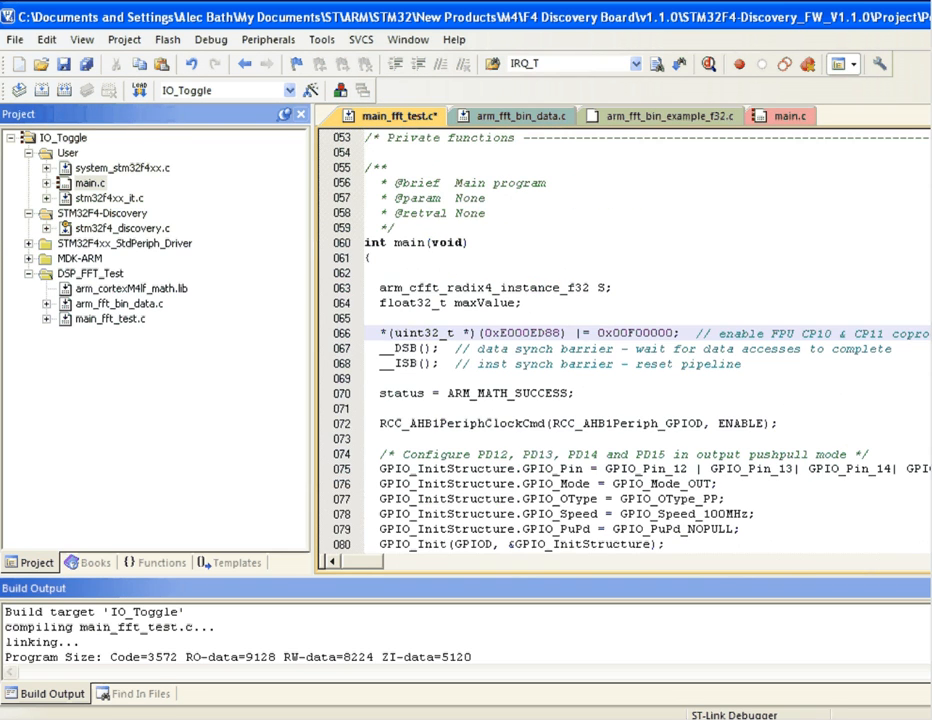
pyautogui.scroll(-3)
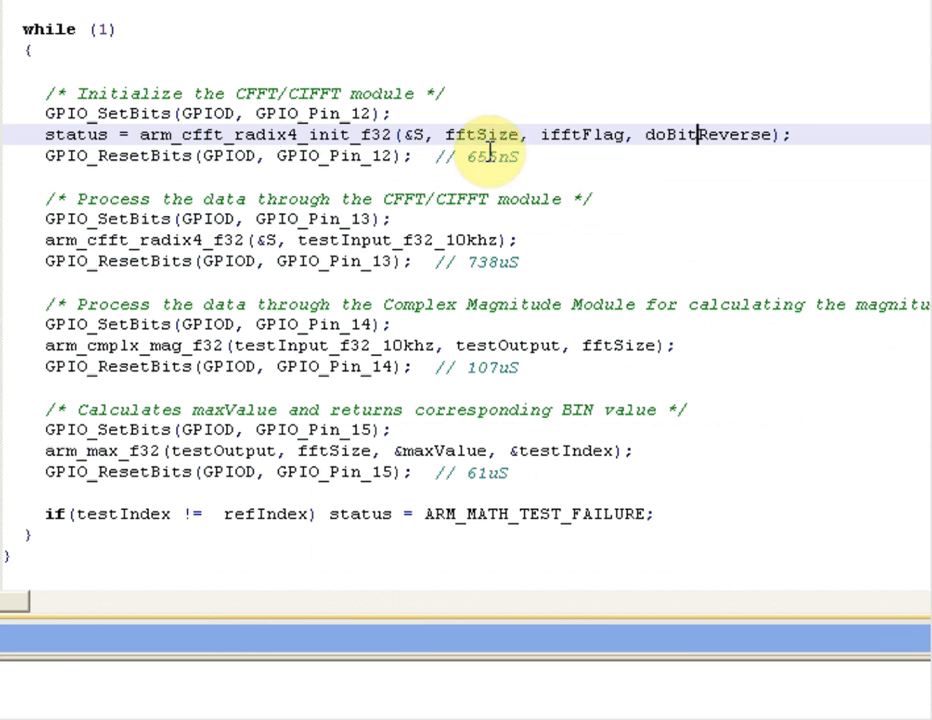
pyautogui.moveTo(258, 199)
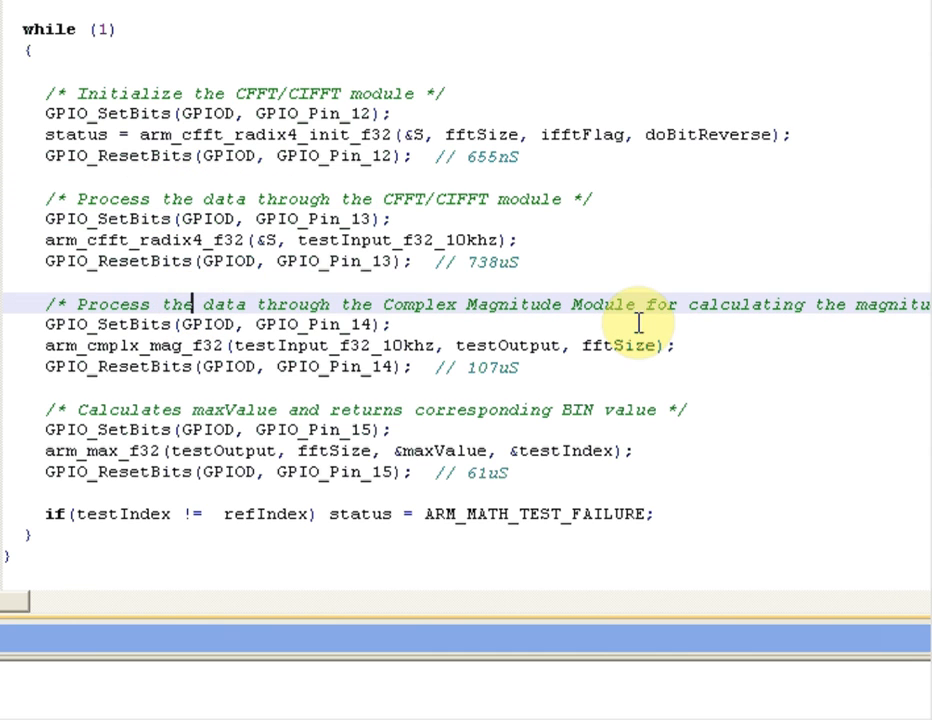
pyautogui.moveTo(850, 410)
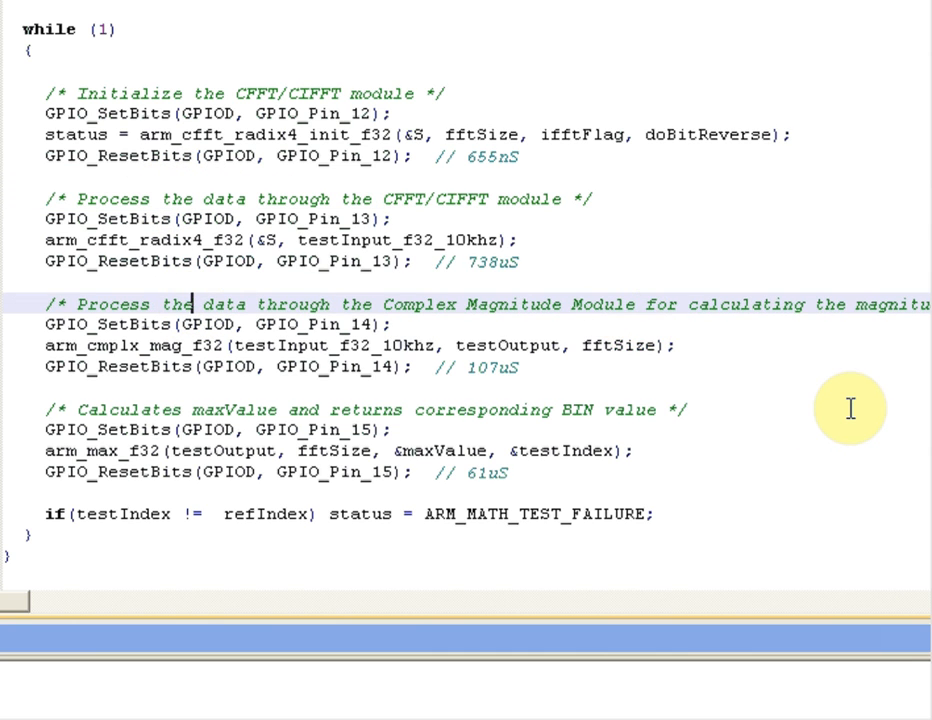
pyautogui.moveTo(674, 457)
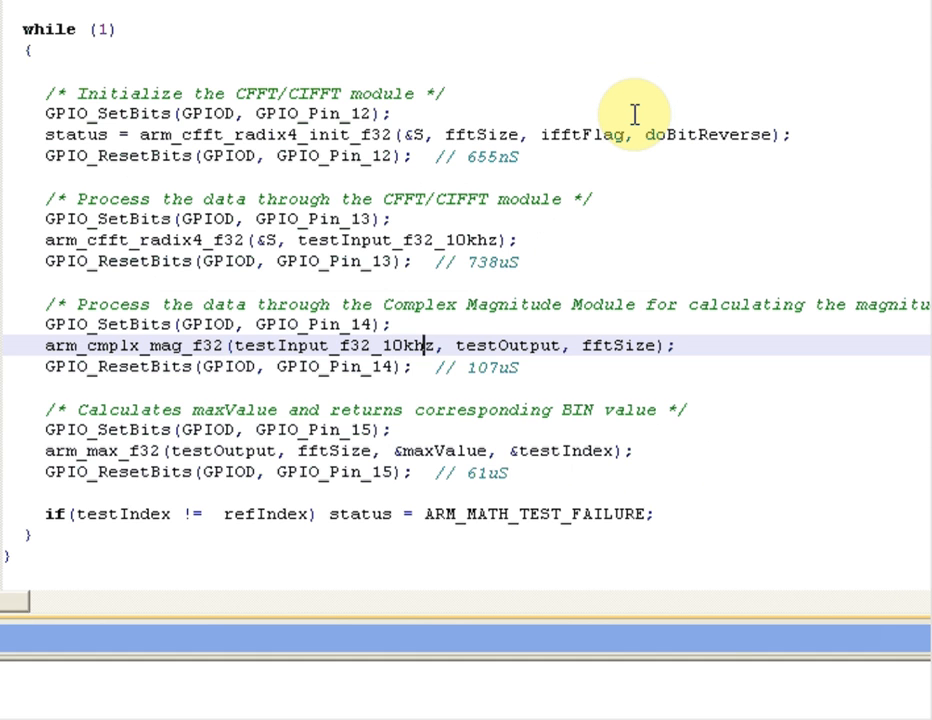
pyautogui.doubleClick(490, 156)
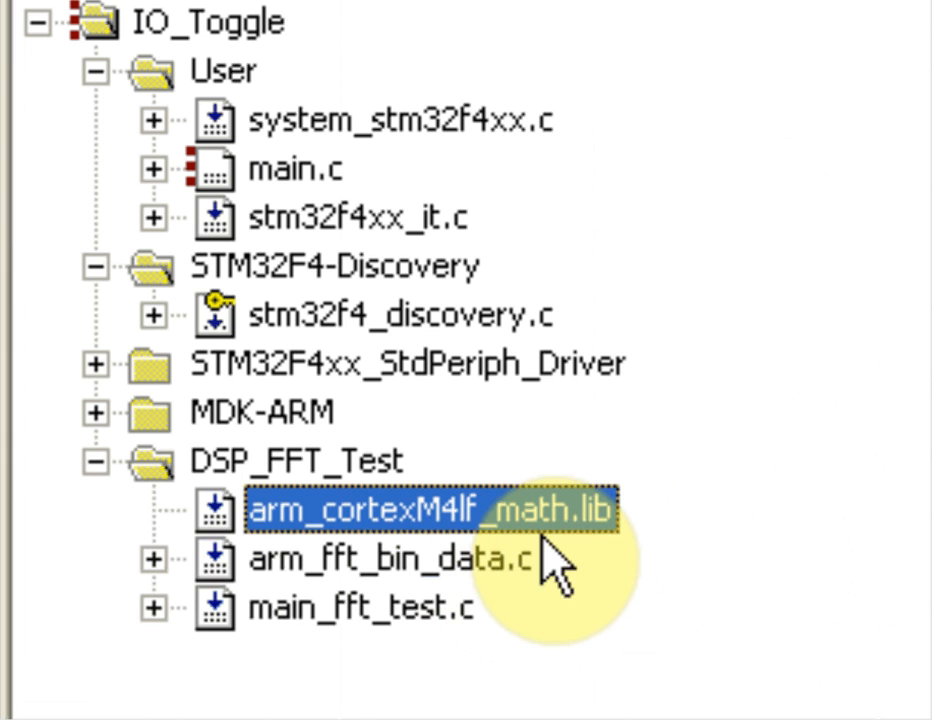
pyautogui.click(390, 557)
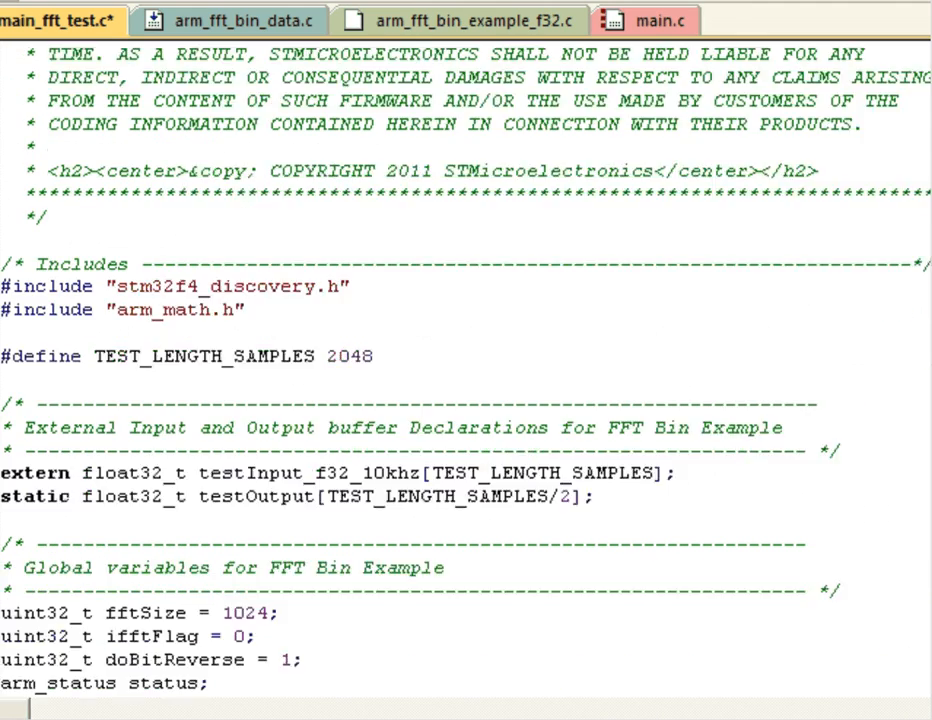
pyautogui.scroll(-3)
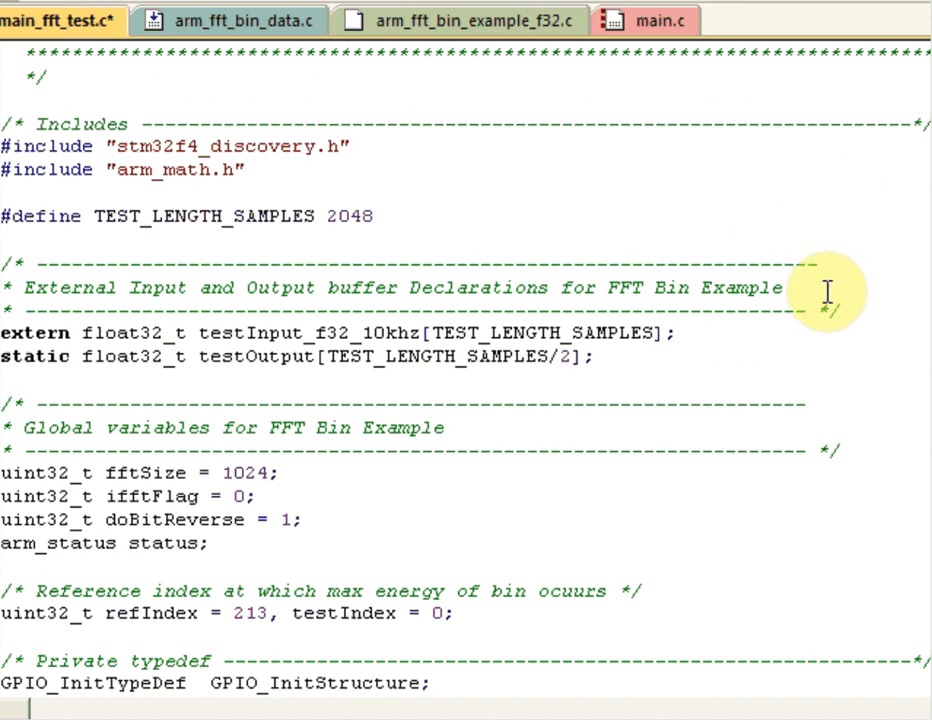
pyautogui.scroll(-3)
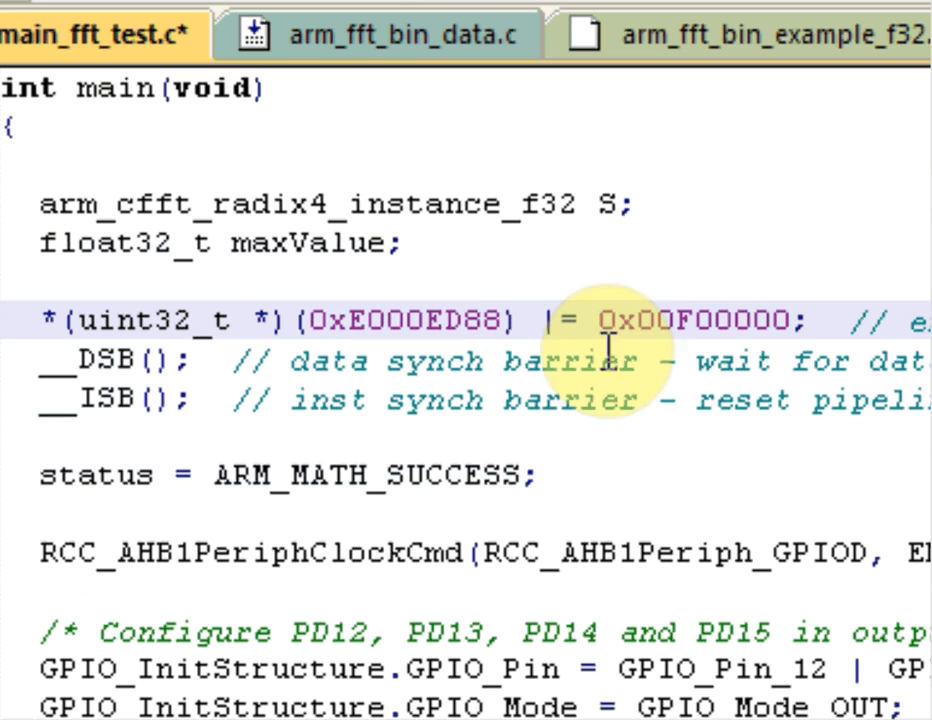
pyautogui.moveTo(585, 440)
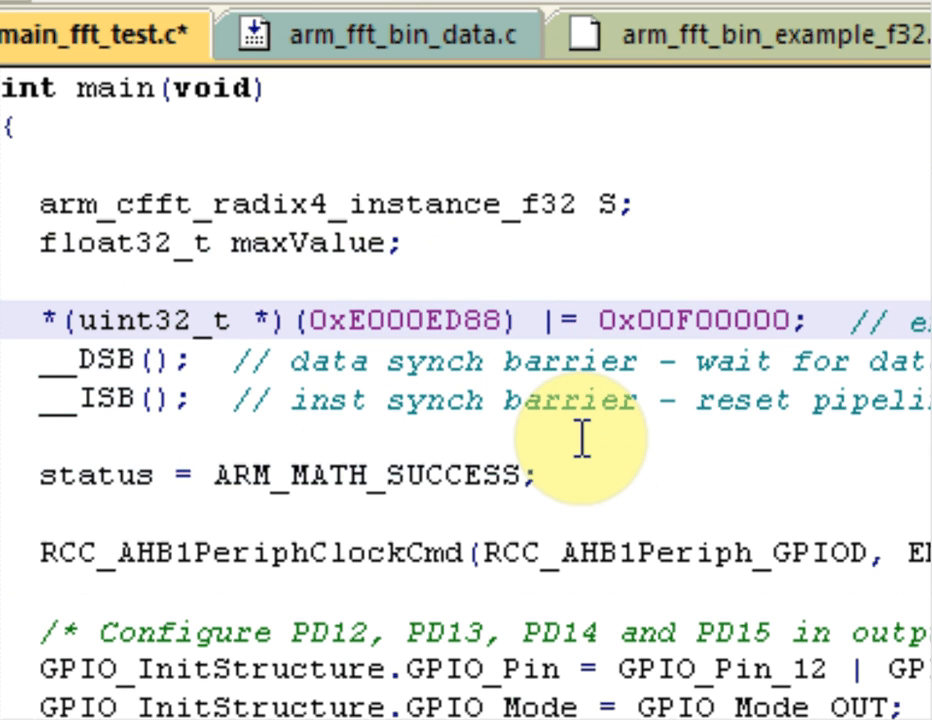